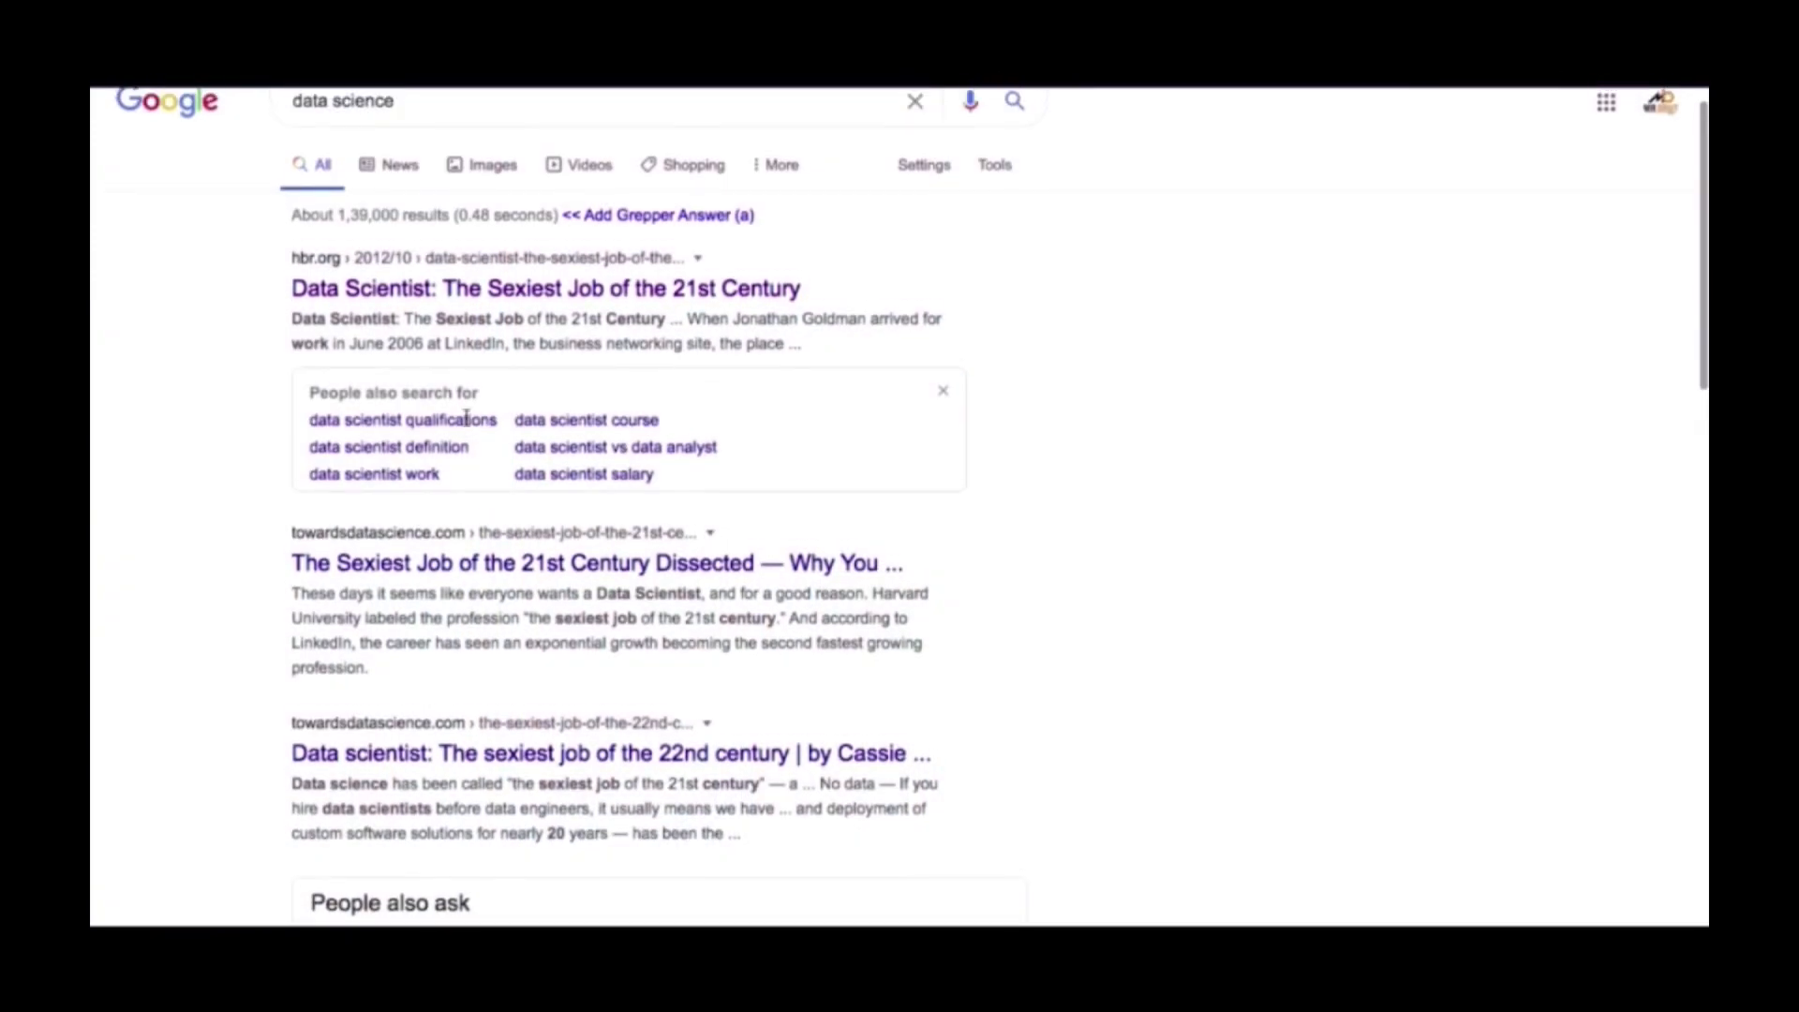
Step: Open the hbr.org result 'Data Scientist: The Sexiest Job of the 21st Century' and scroll through it
click(546, 288)
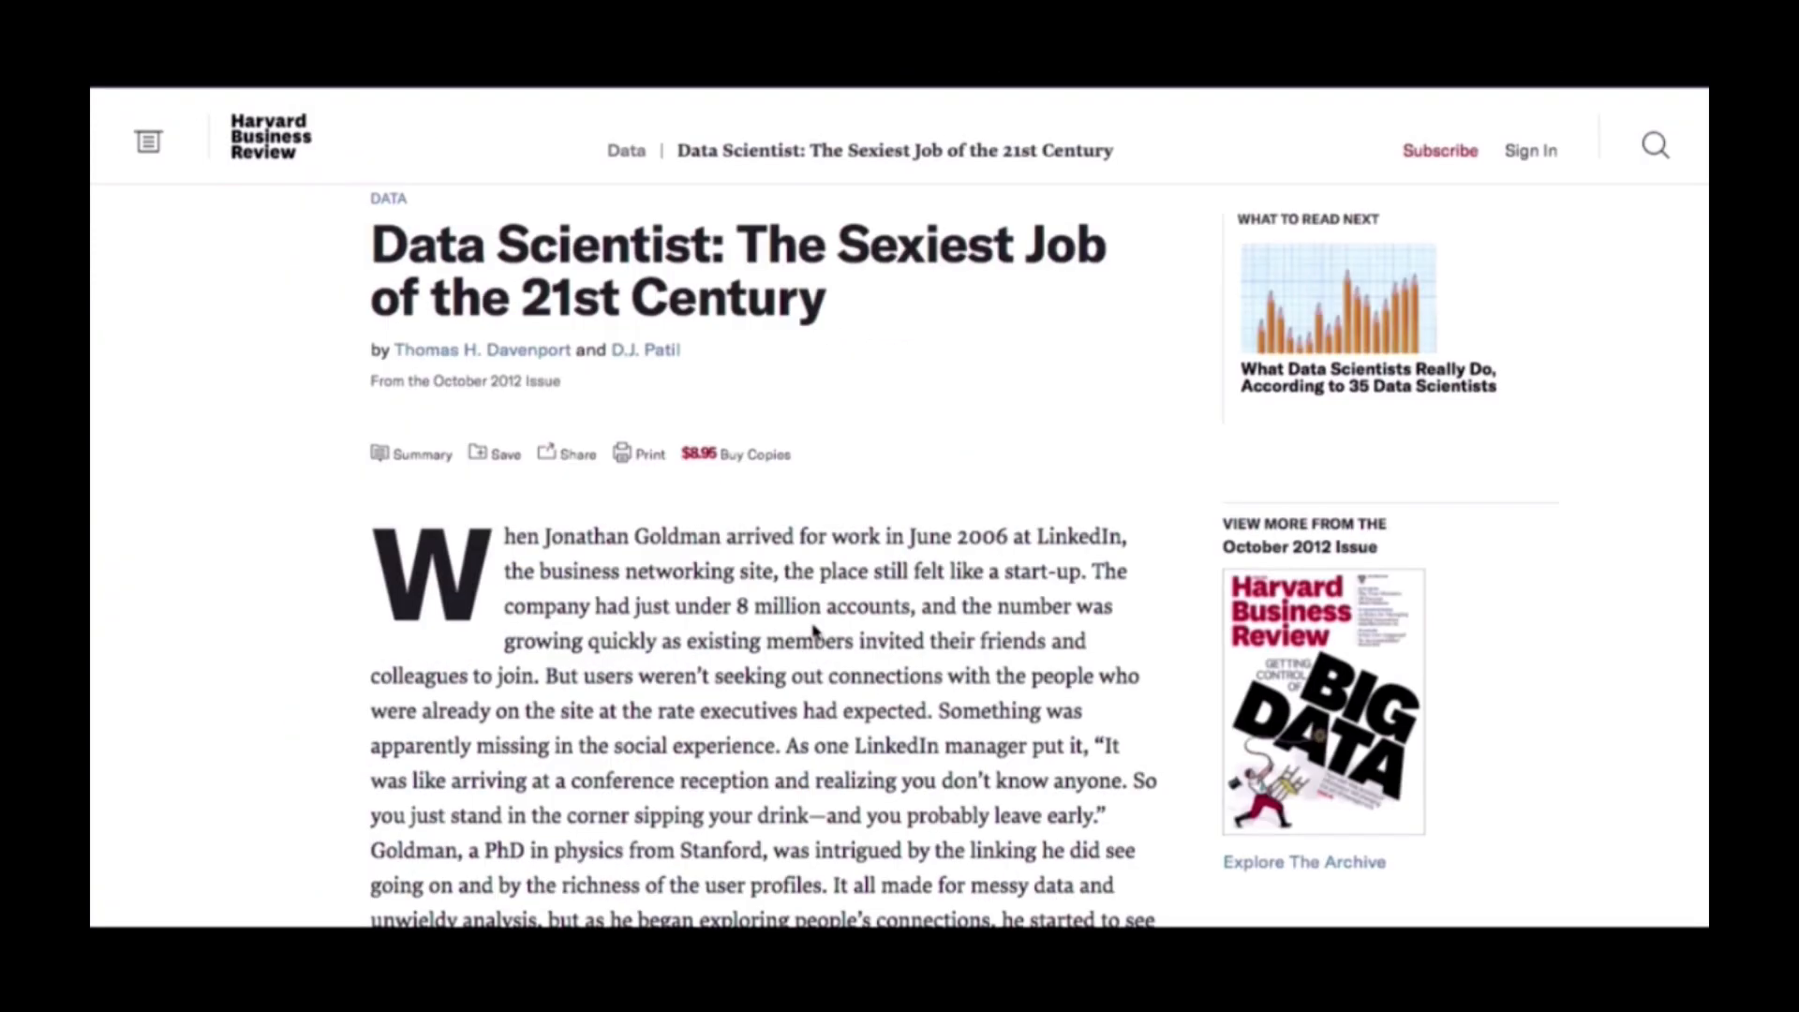
scroll(down, 3)
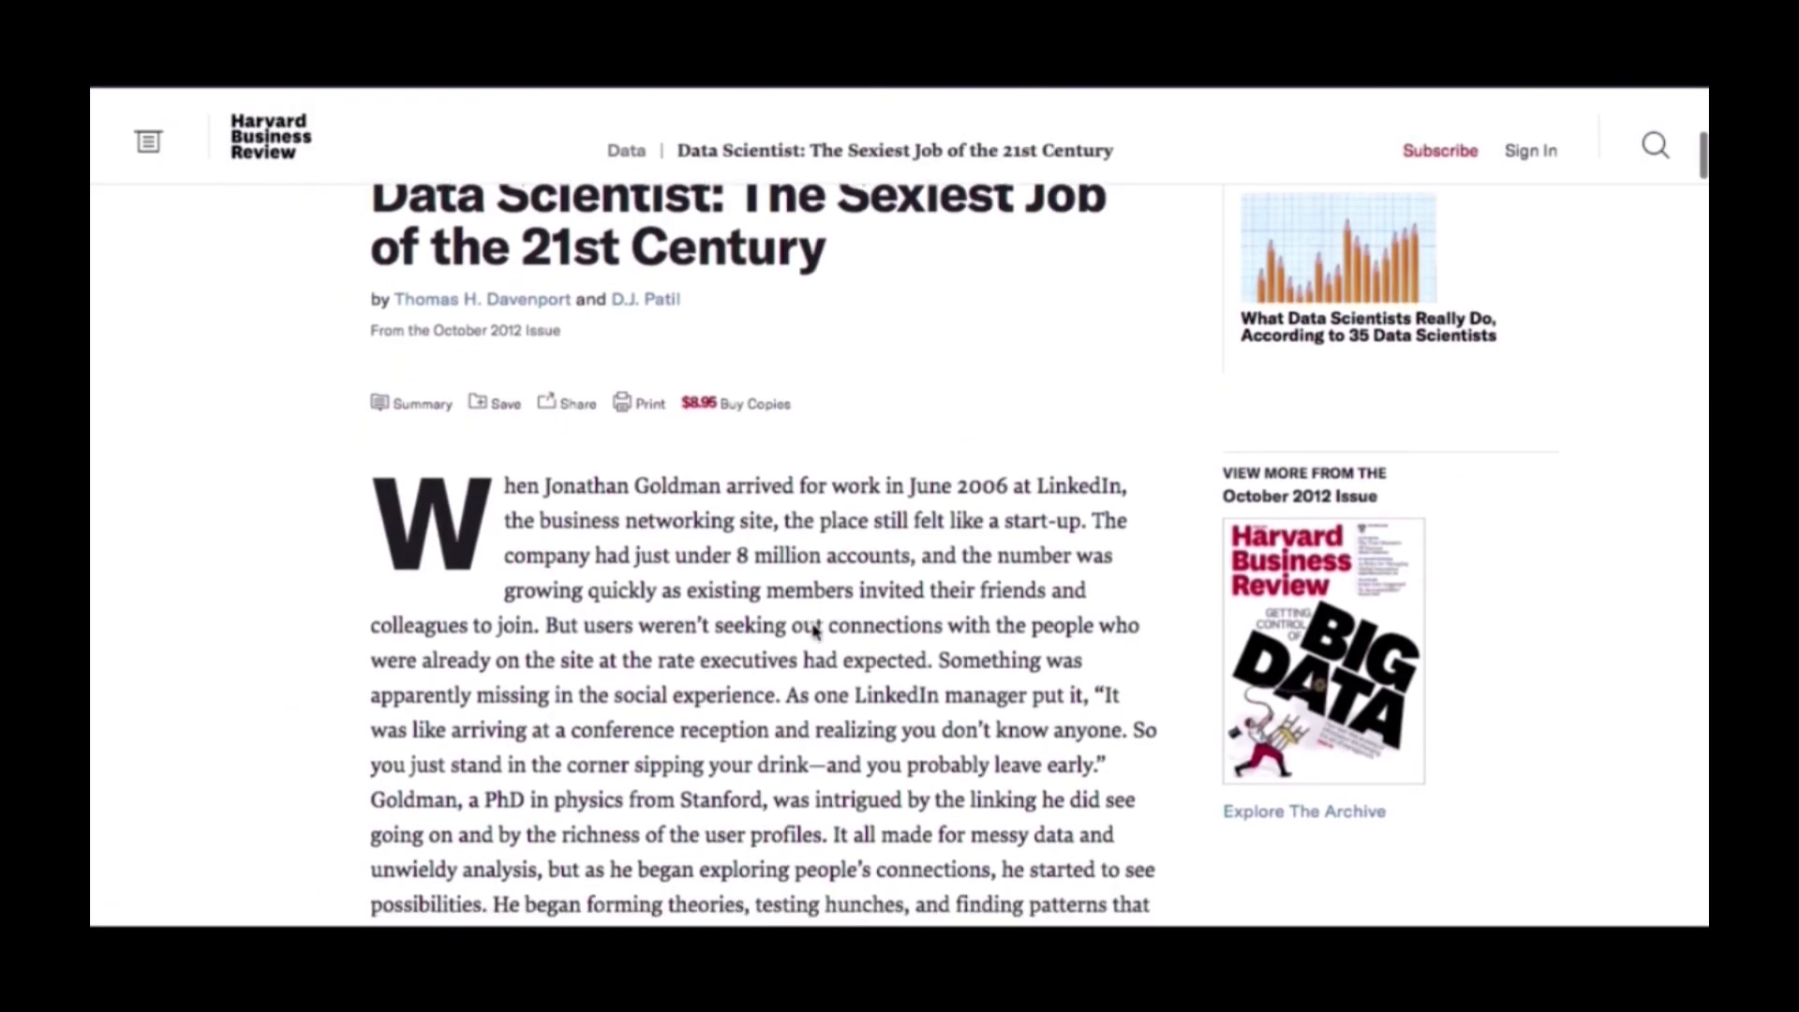
scroll(down, 3)
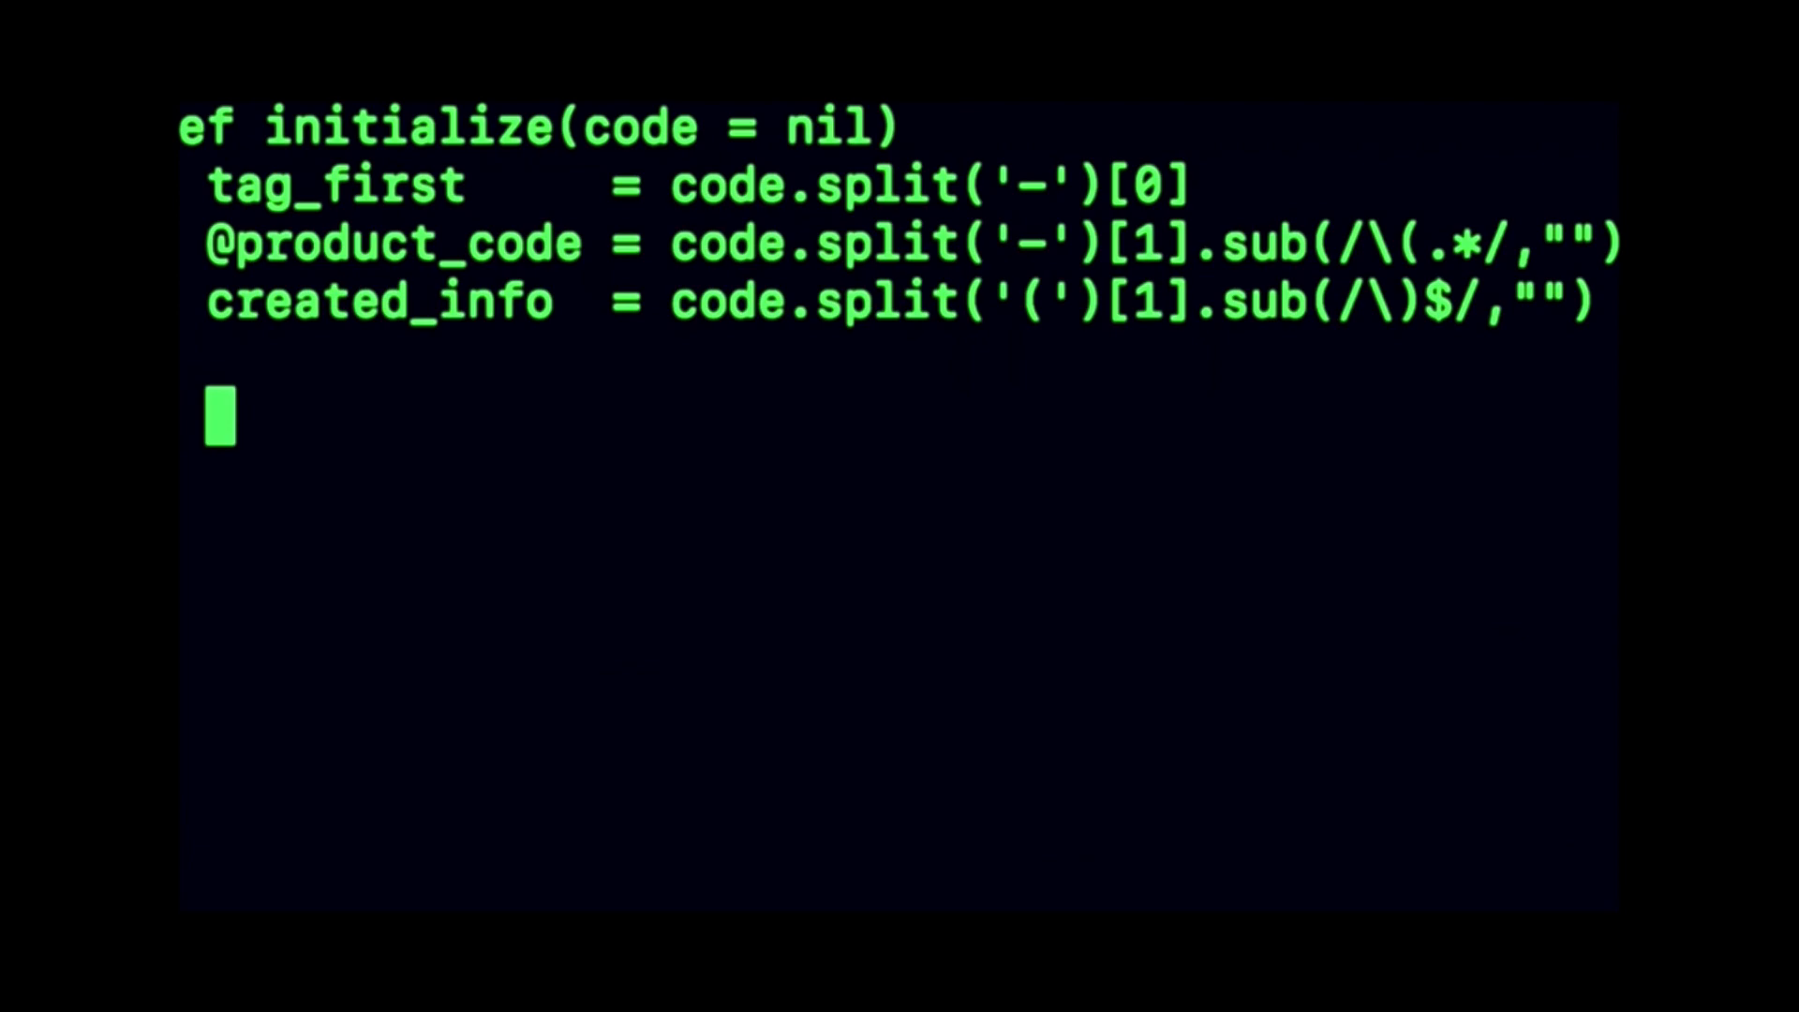
Step: Type set_gr_type(ta in the initialize method, then scroll course content to Section 4: Machine Learning
text(set_)
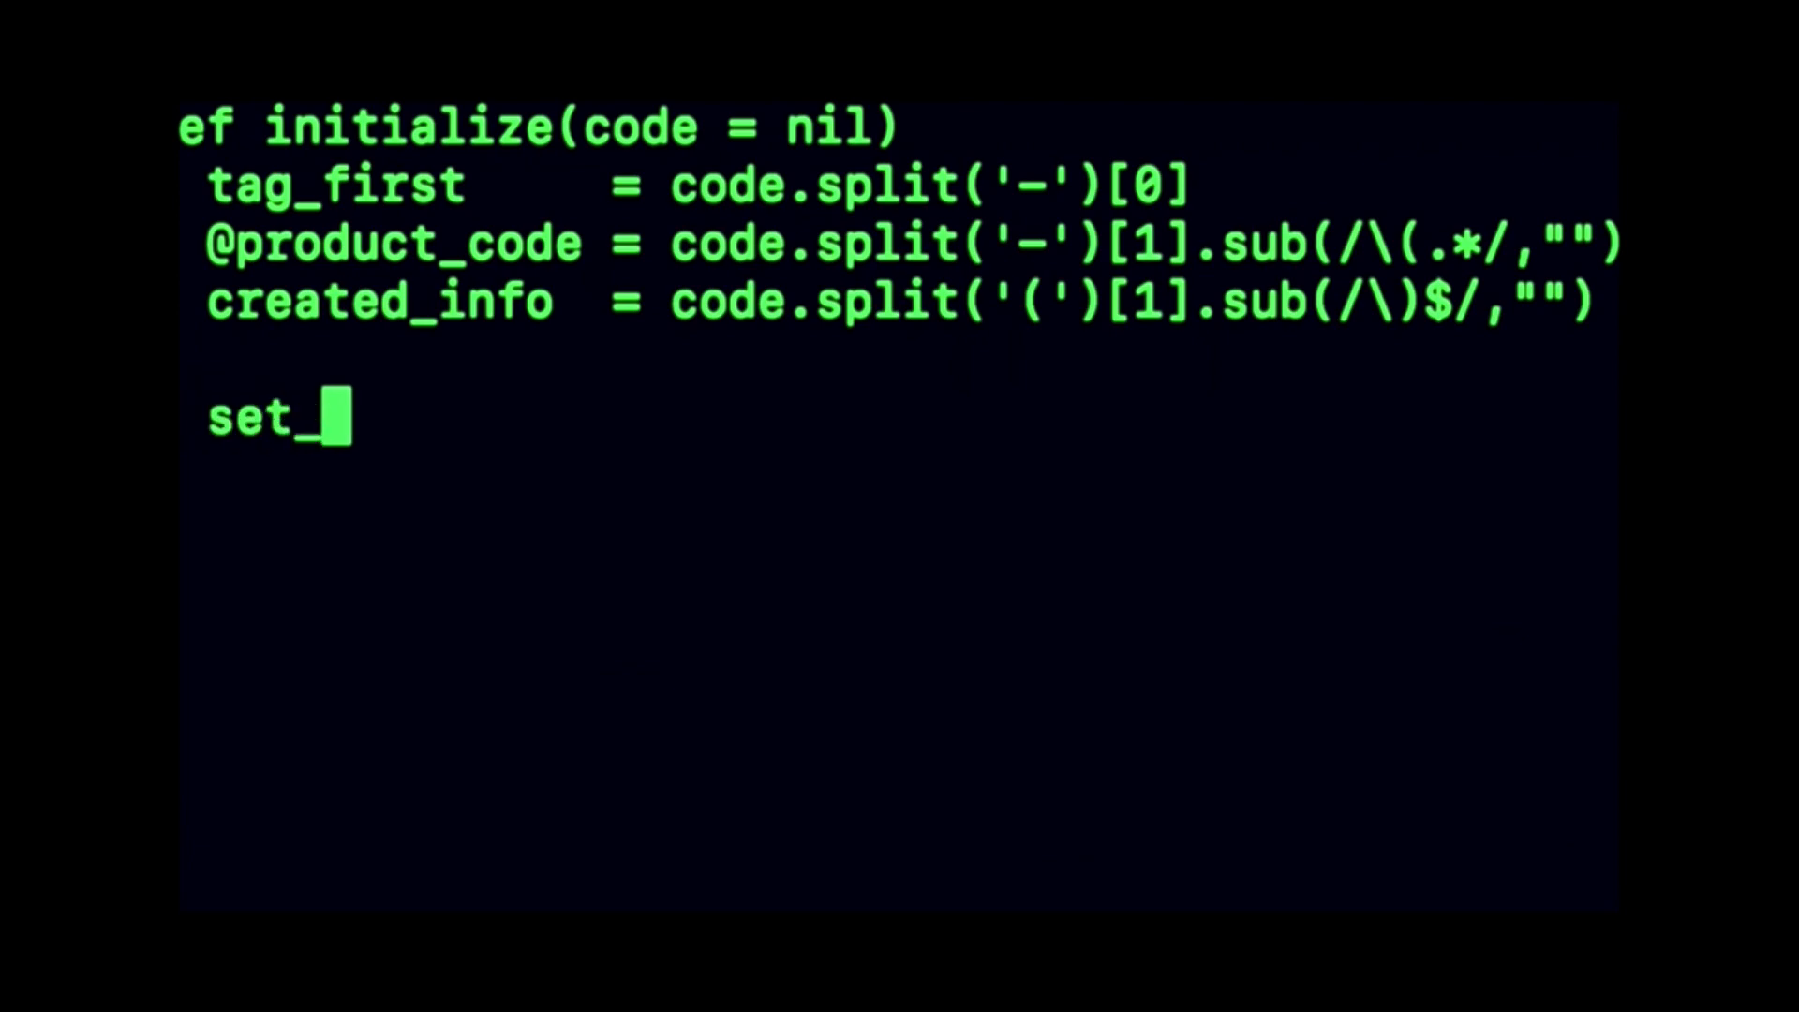
text(gr_type)
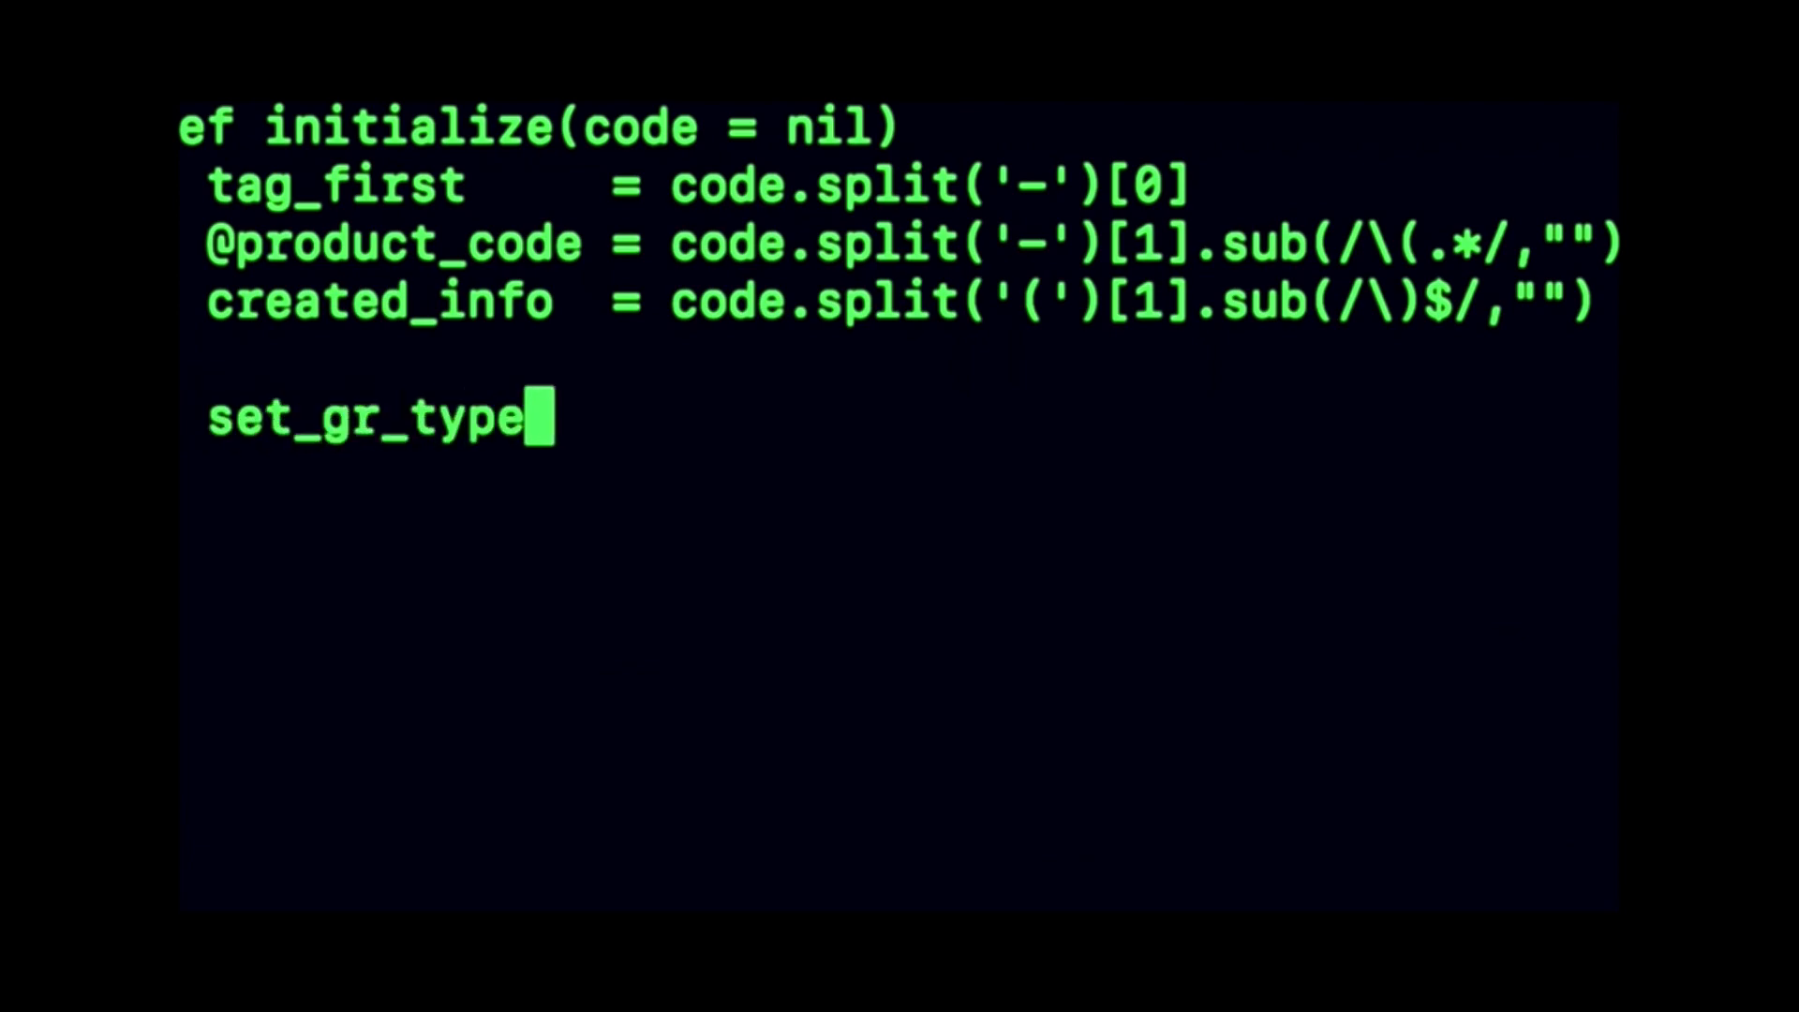
text((ta)
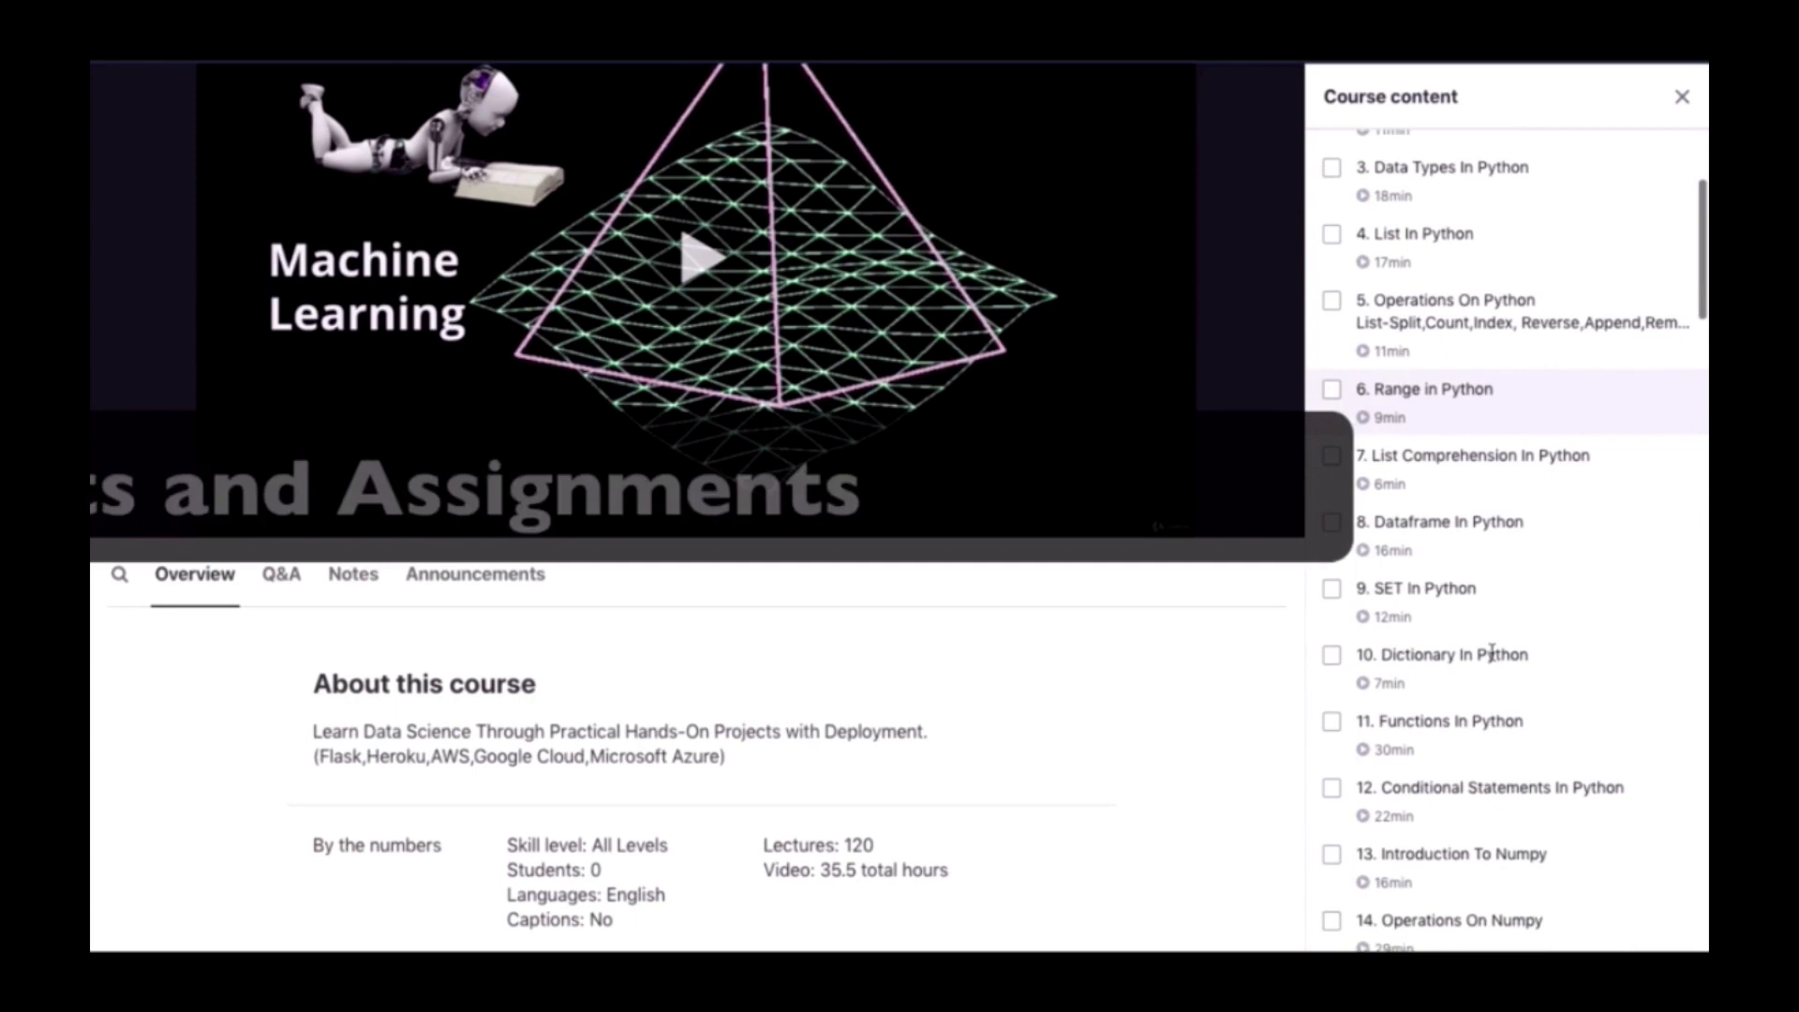
scroll(down, 3)
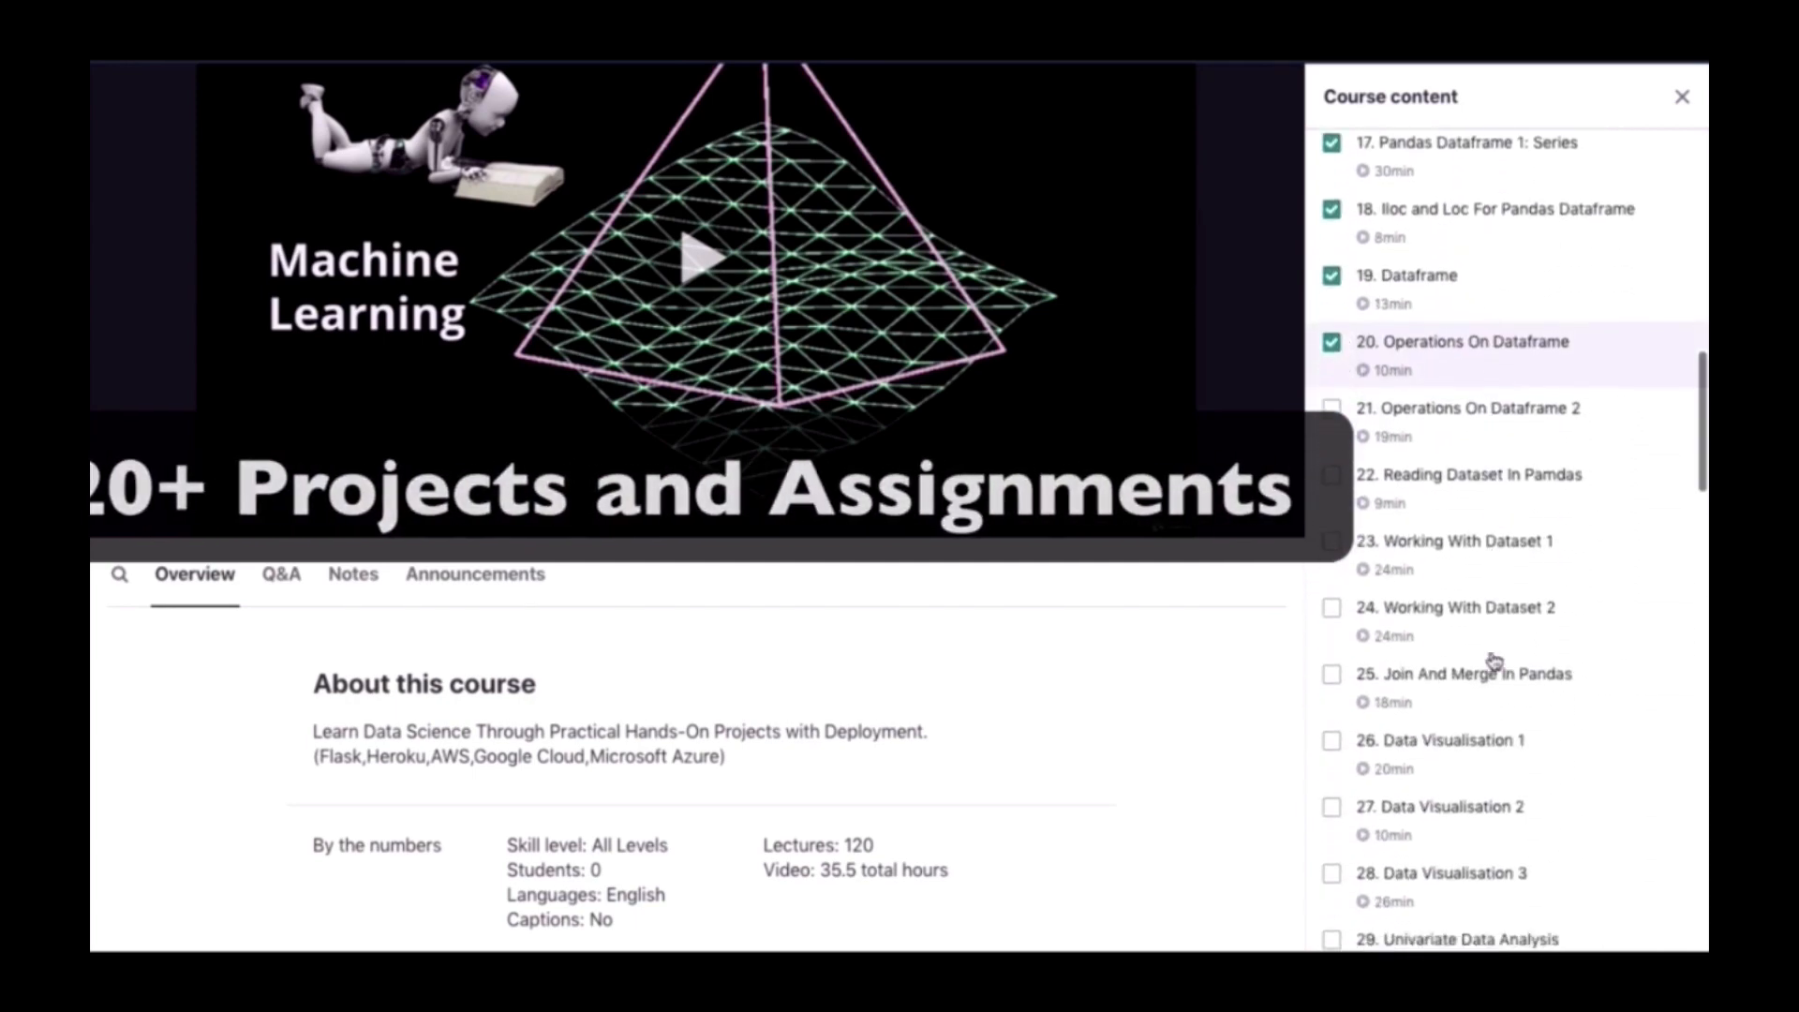
scroll(down, 3)
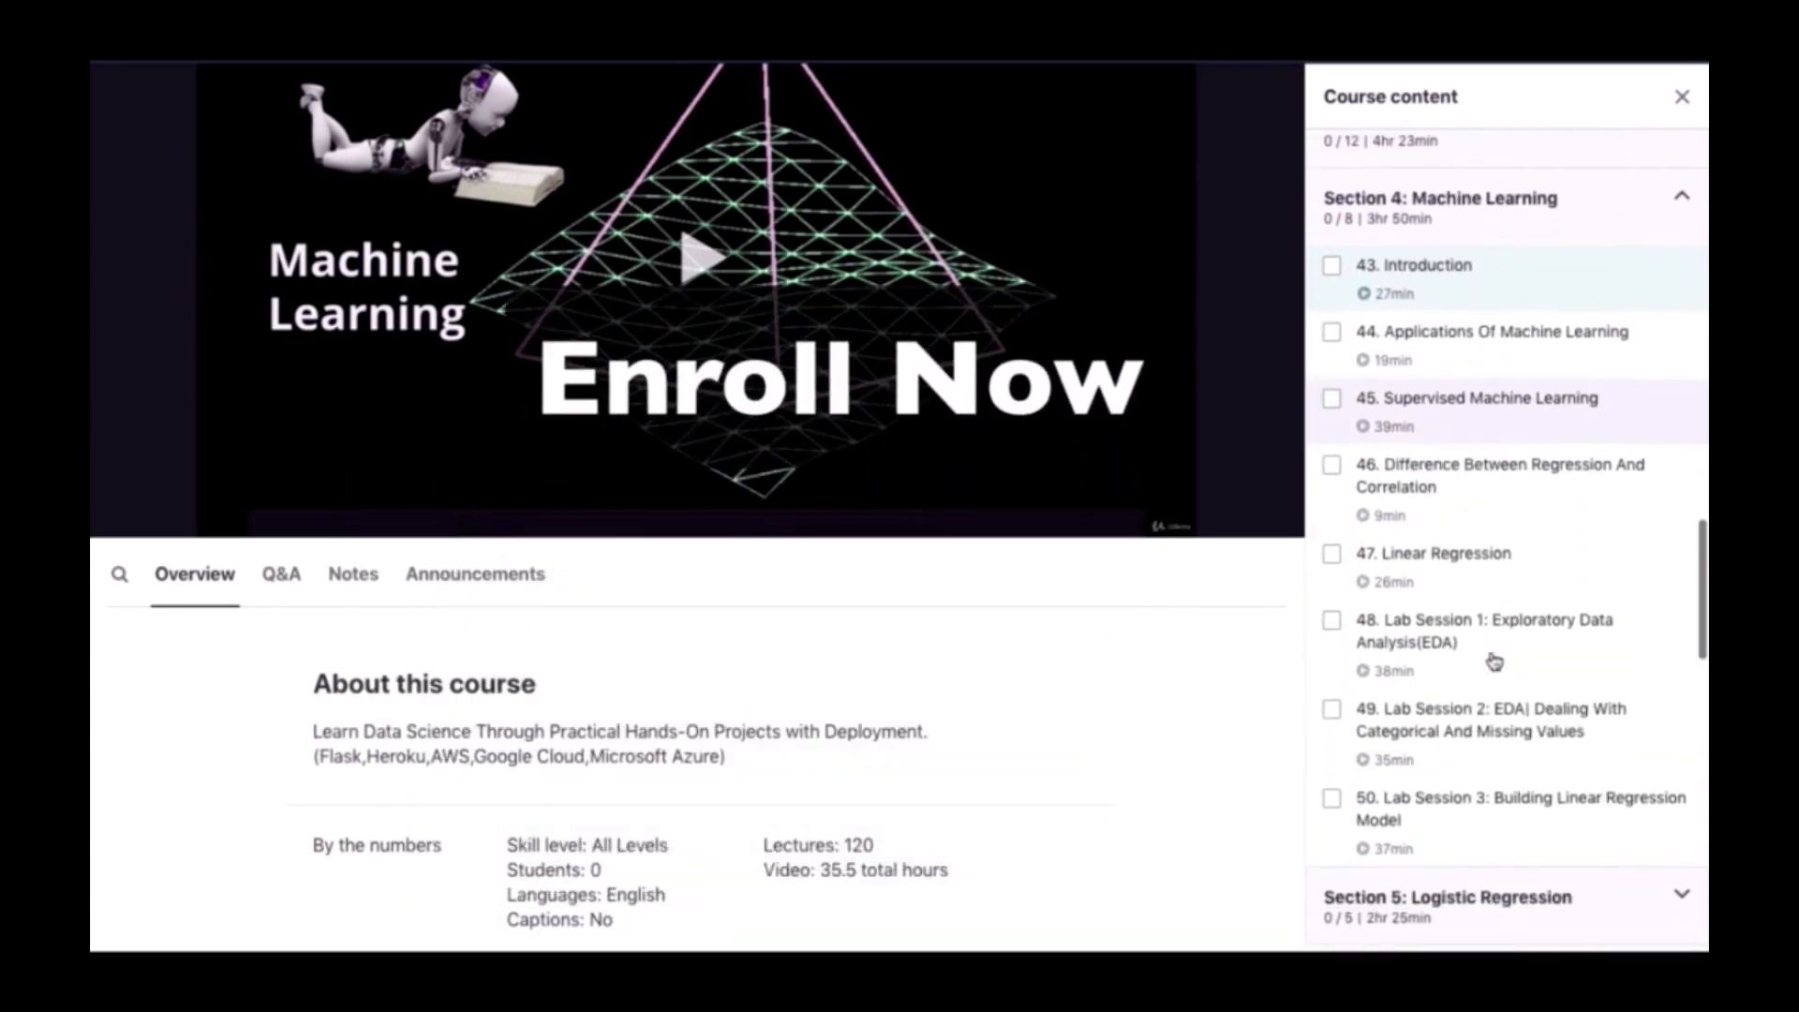